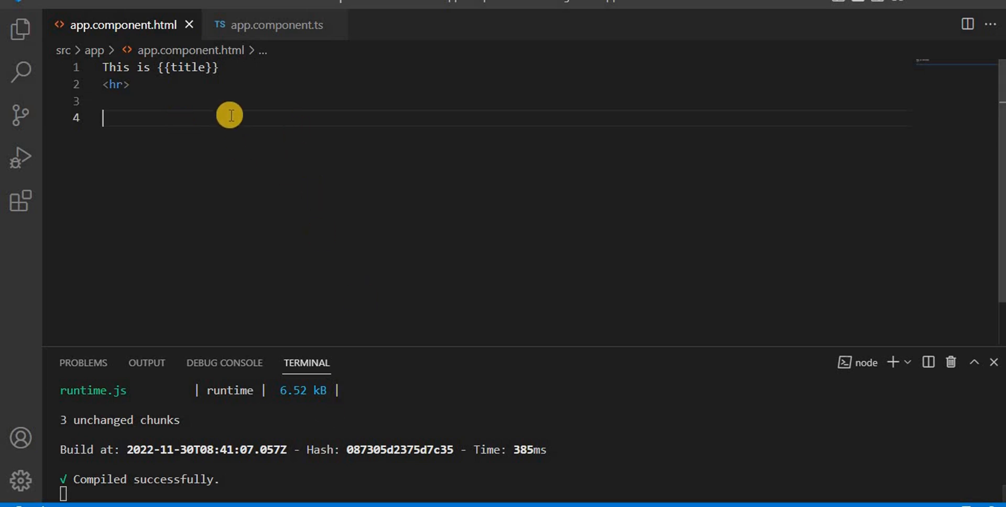
# Add an empty <button></button> element on line 4 under the <hr>.
pyautogui.write('<button')
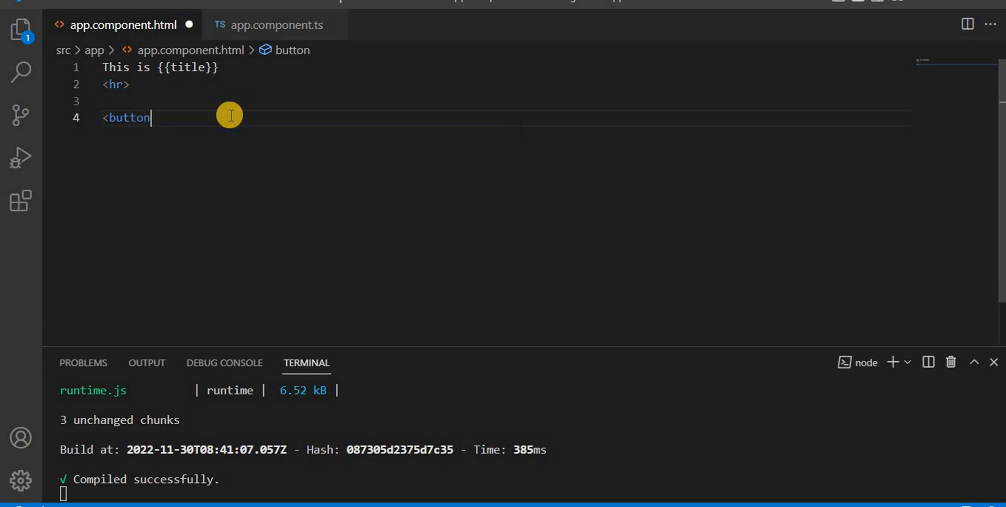
pyautogui.write('> </button>')
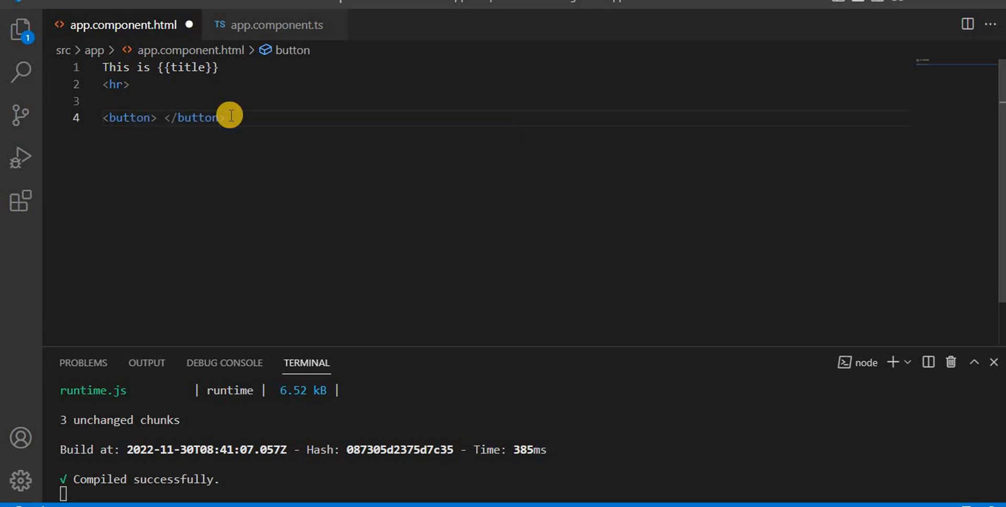
pyautogui.moveTo(38, 408)
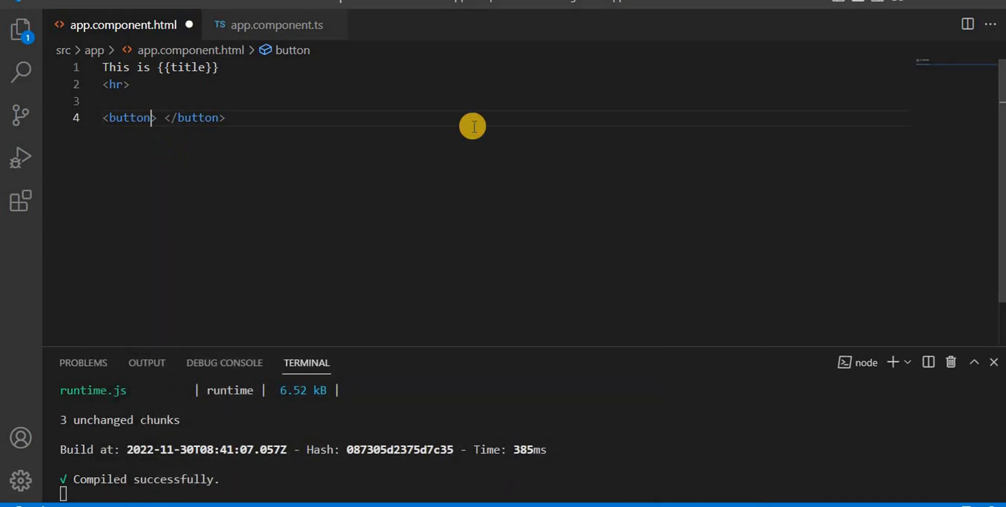
# Bind (click)="ShowAlert()" on the button and label it Show alert msg.
pyautogui.write('()')
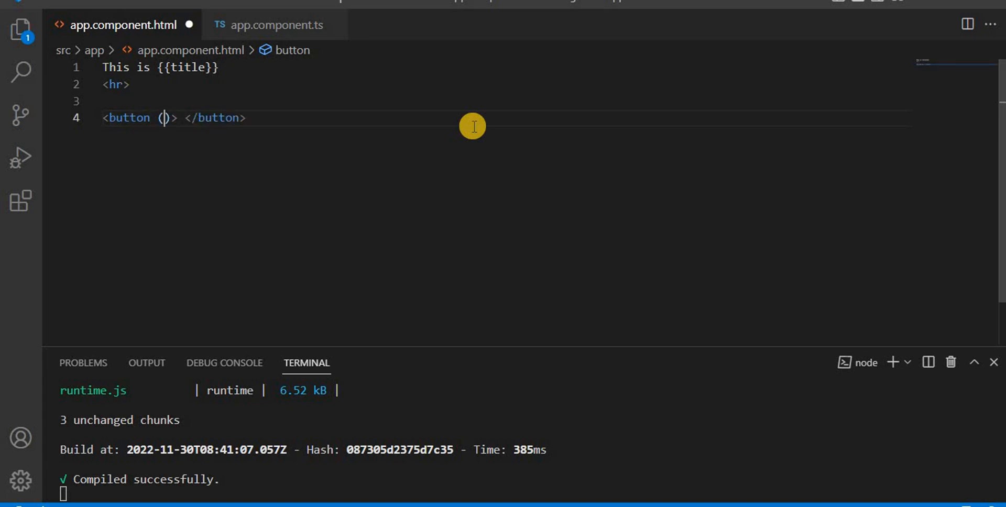
pyautogui.write('click')
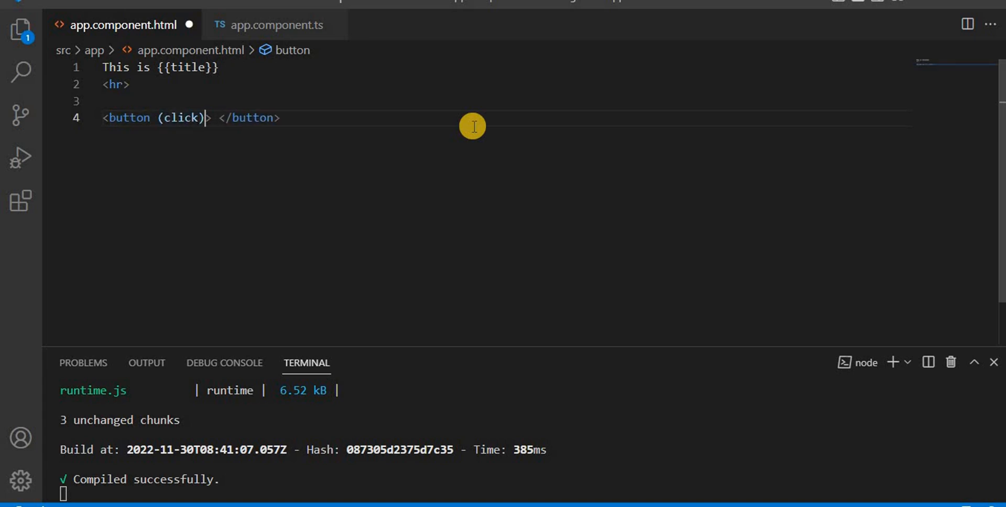
pyautogui.write('= "Sh"')
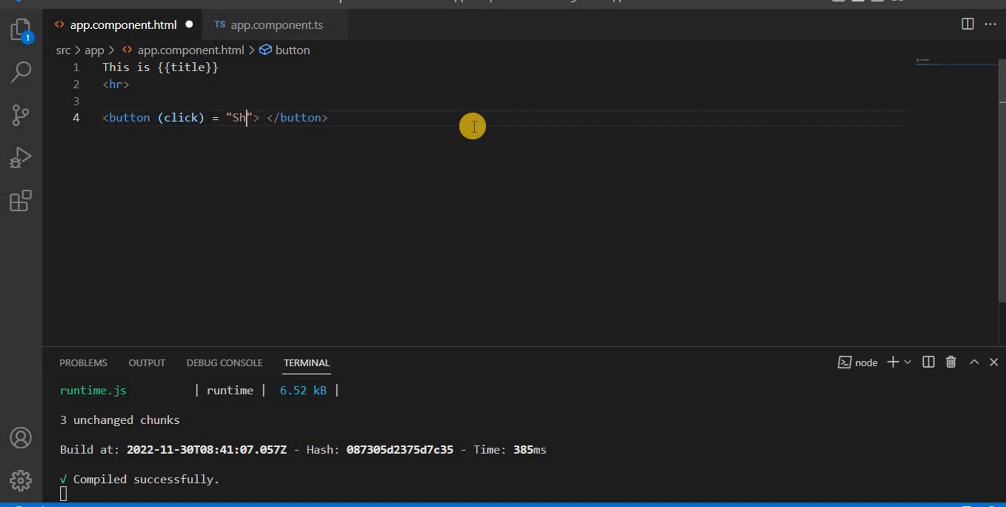
pyautogui.write('owAl')
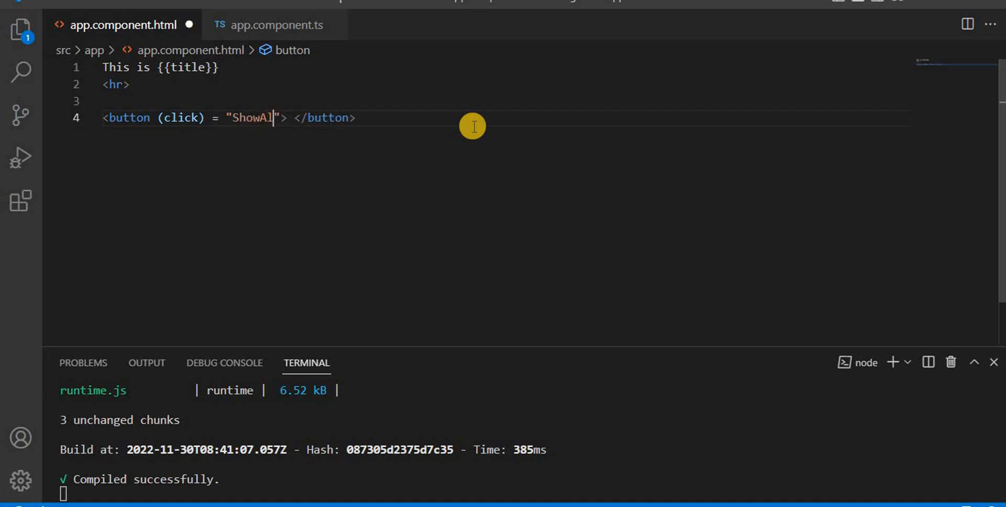
pyautogui.write('ert(')
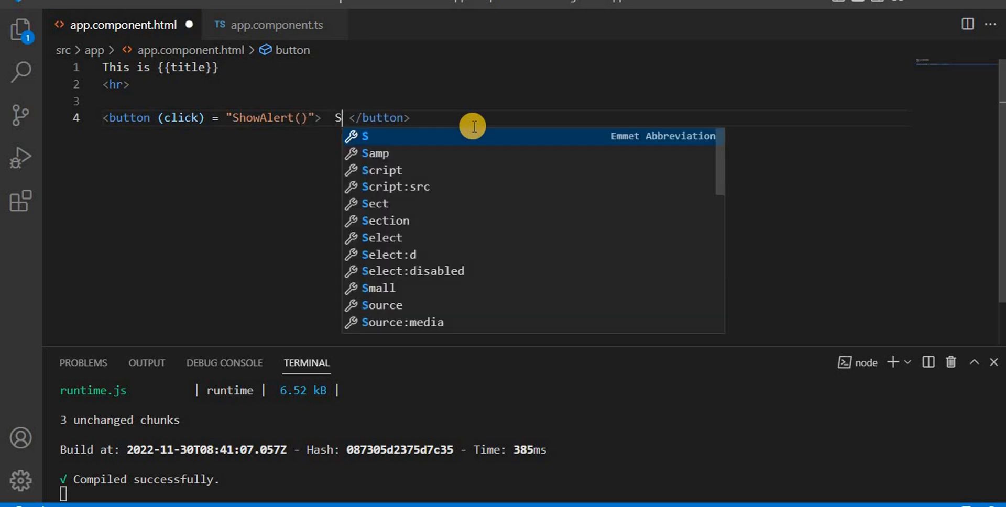
pyautogui.write('how alert msg')
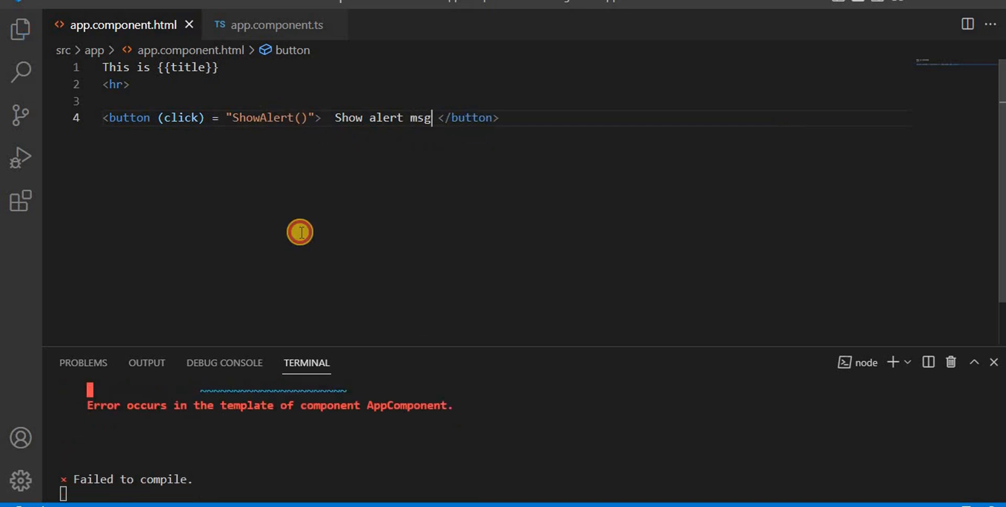
pyautogui.doubleClick(261, 117)
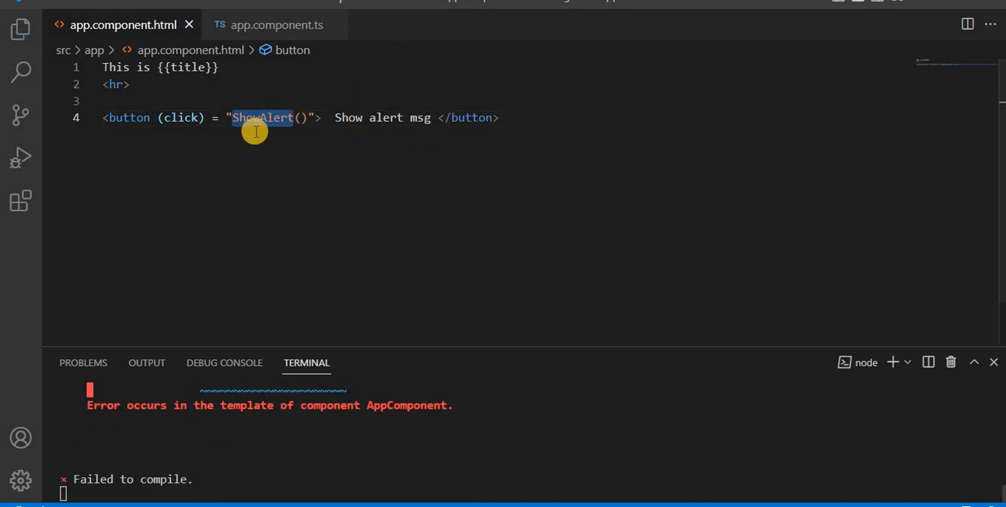
# Add a ShowAlert() method in app.component.ts that alerts "I am dotnet office".
pyautogui.click(276, 25)
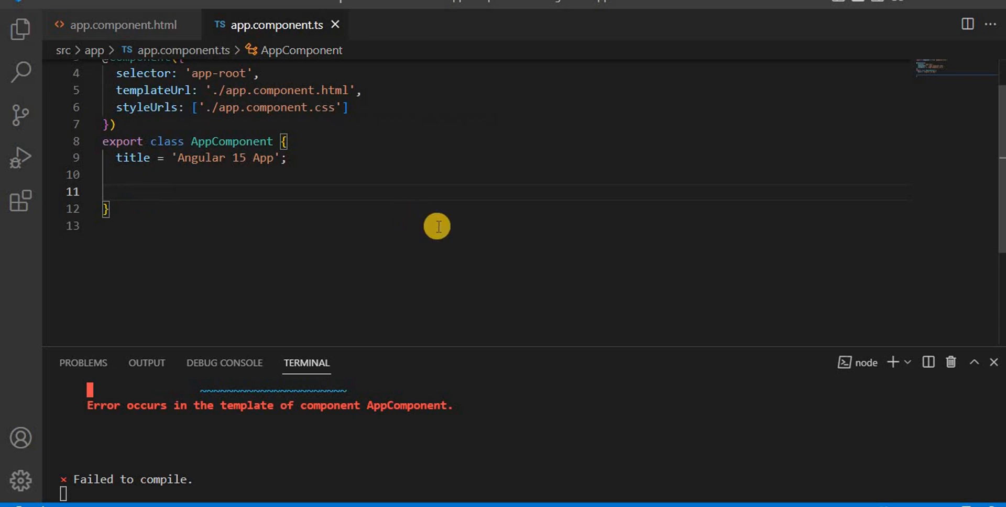
pyautogui.write('ShowAlert()')
pyautogui.write('alert("')
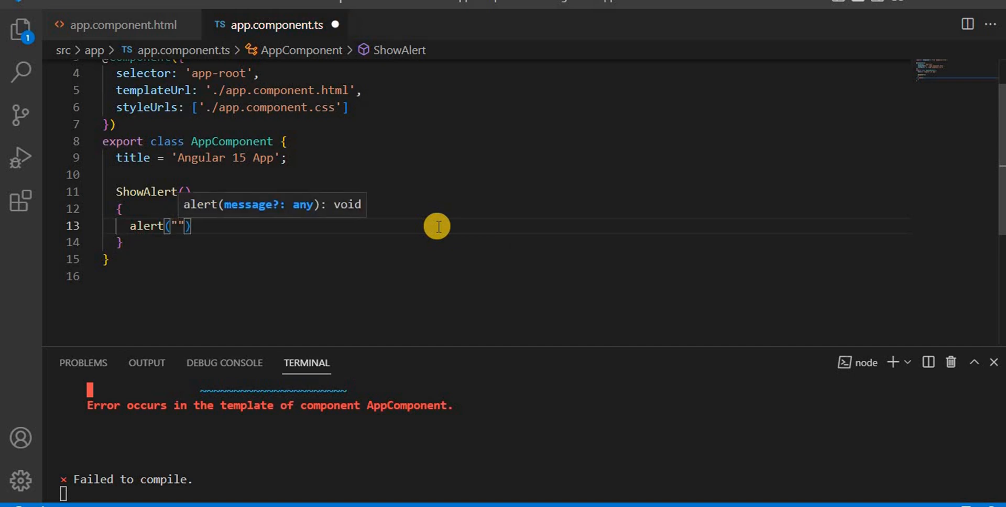
pyautogui.write('I am dotnet of')
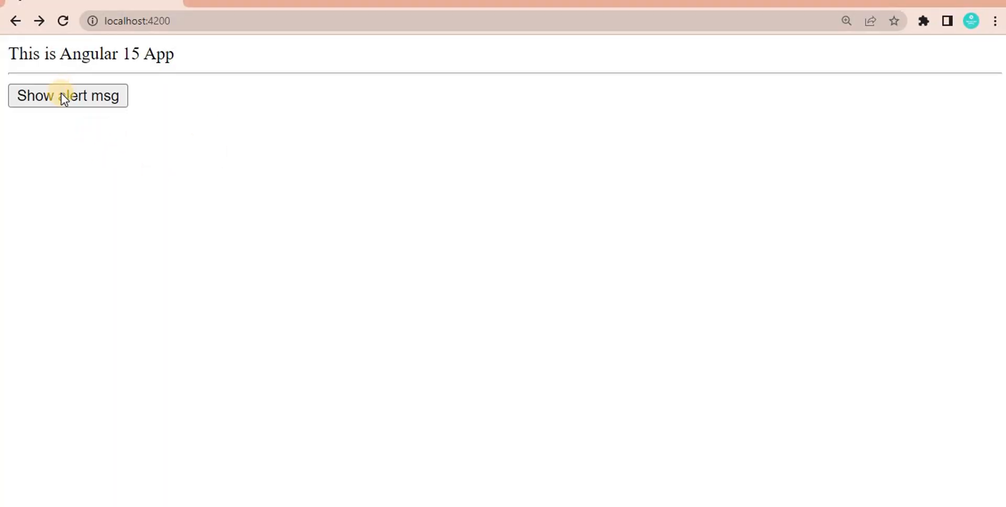
# Try the Show alert msg button in Chrome and dismiss the I am dotnet office alert.
pyautogui.click(67, 95)
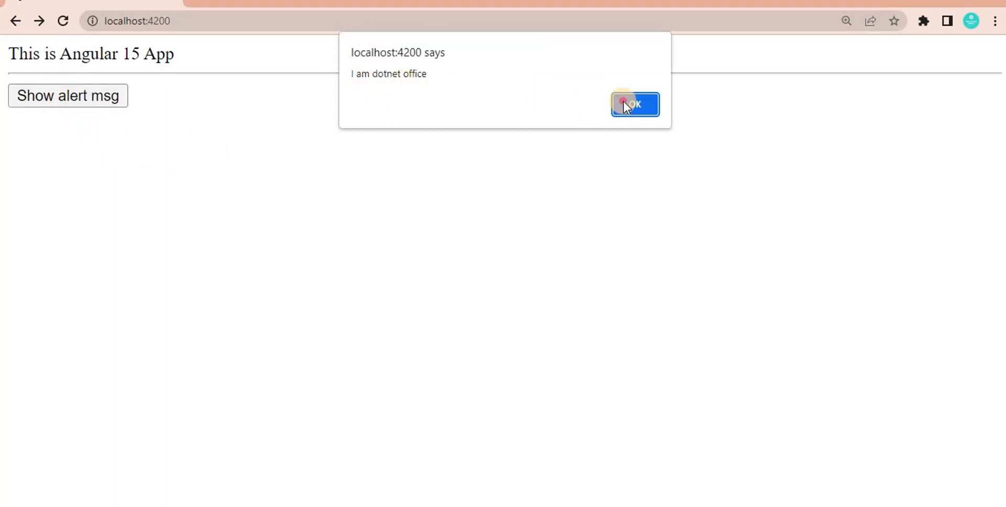
pyautogui.click(635, 104)
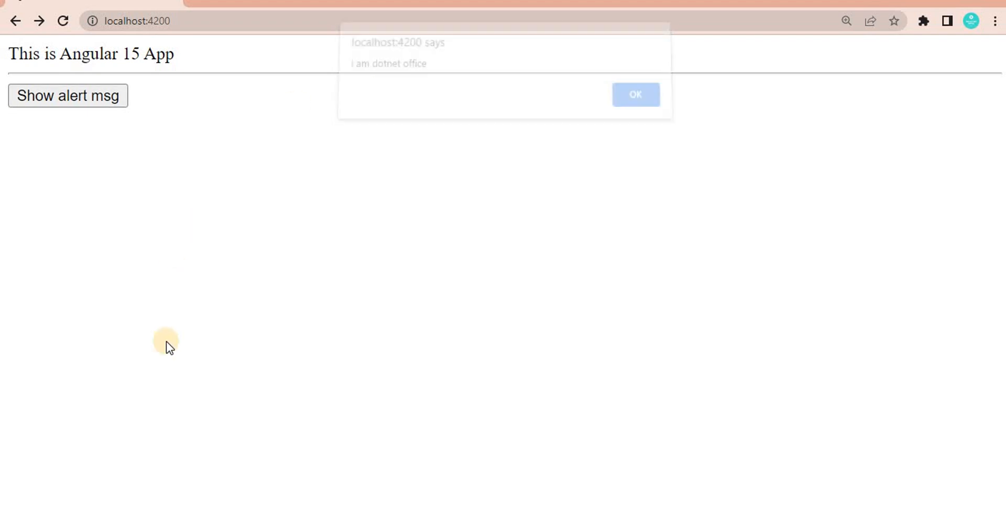
pyautogui.click(120, 24)
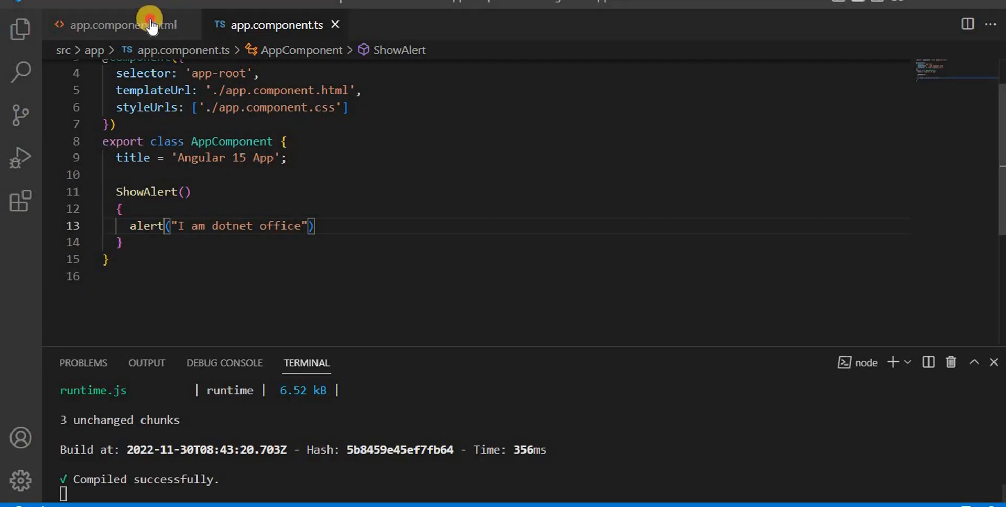
# Duplicate the button line to line 6 and change its handler to ShowSum().
pyautogui.click(118, 24)
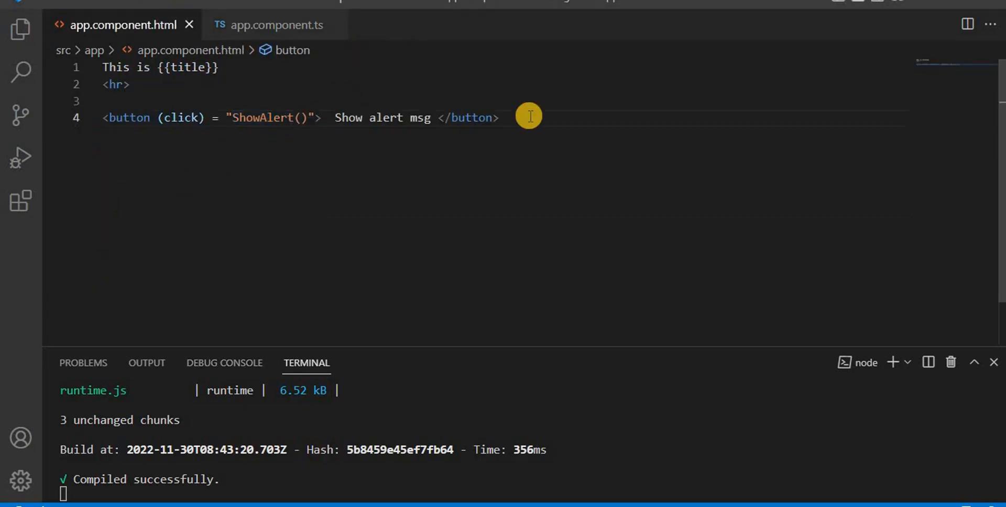
pyautogui.tripleClick(289, 117)
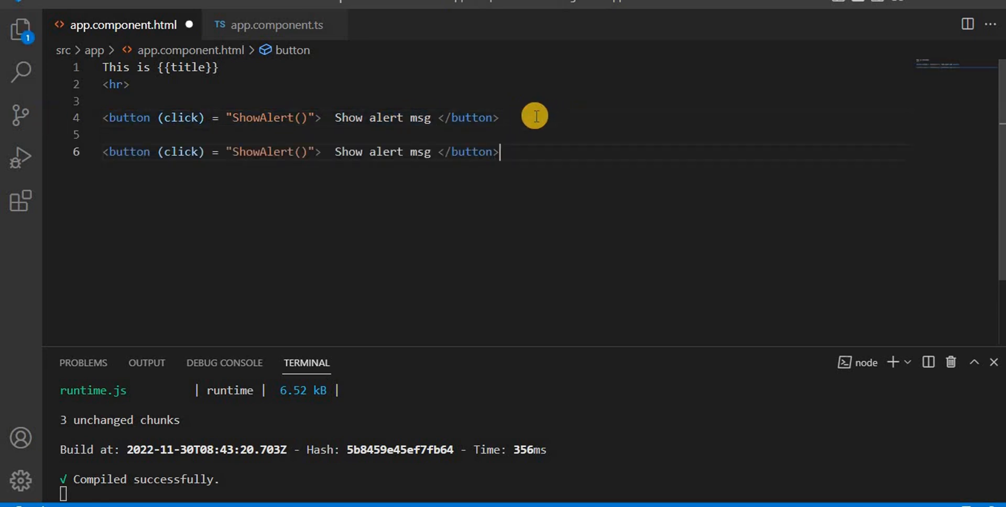
pyautogui.doubleClick(261, 152)
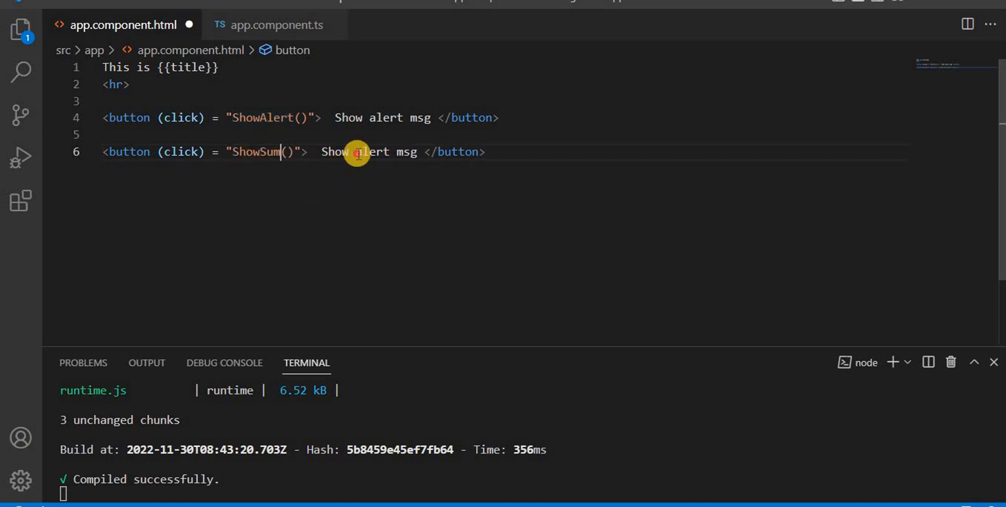
pyautogui.write('Sum')
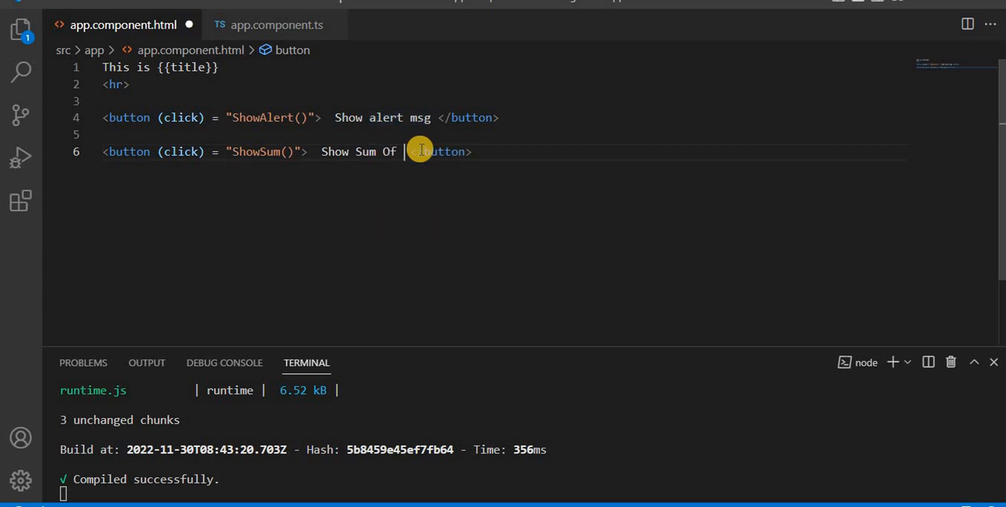
# Label the second button Show Sum Of num and add <p>Sum is {{Sum}}</p> on line 7.
pyautogui.write('num')
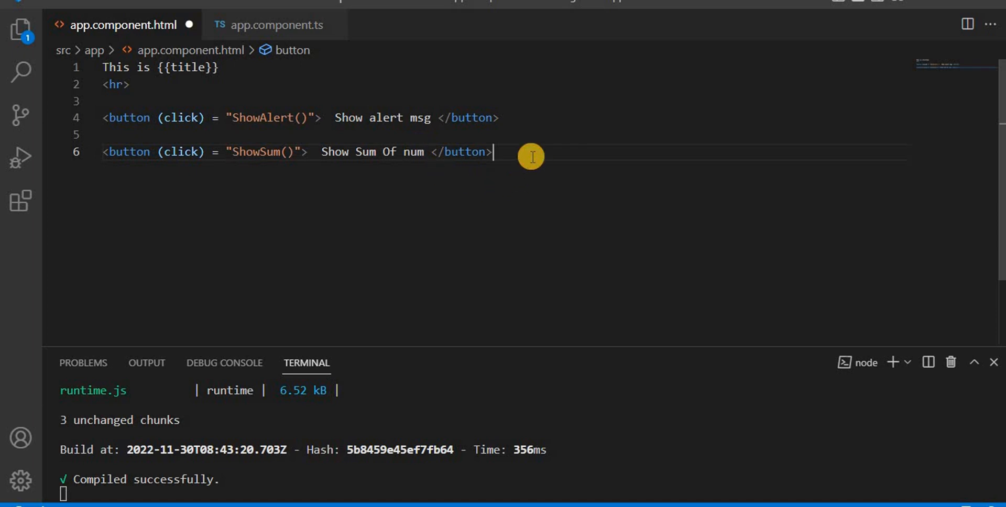
pyautogui.write('<')
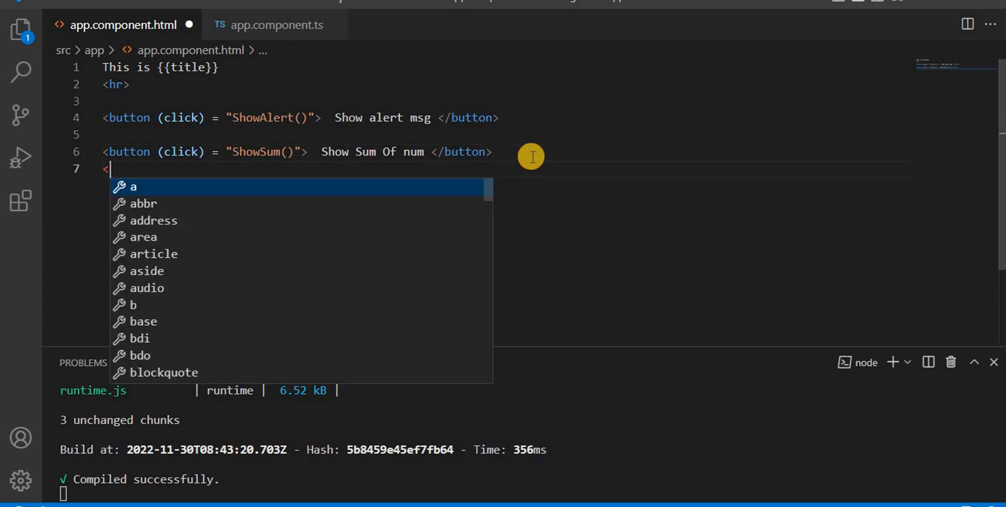
pyautogui.write('p></p>')
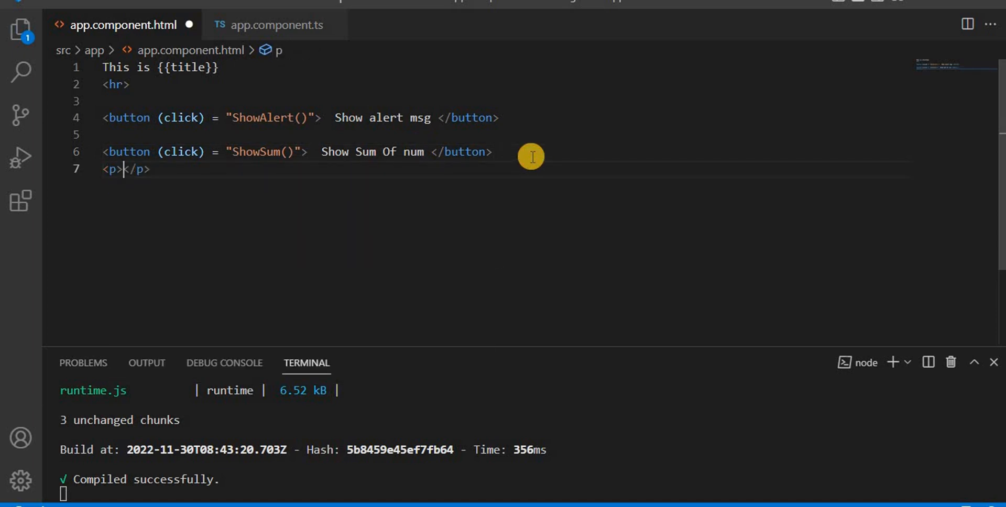
pyautogui.write('Sum is')
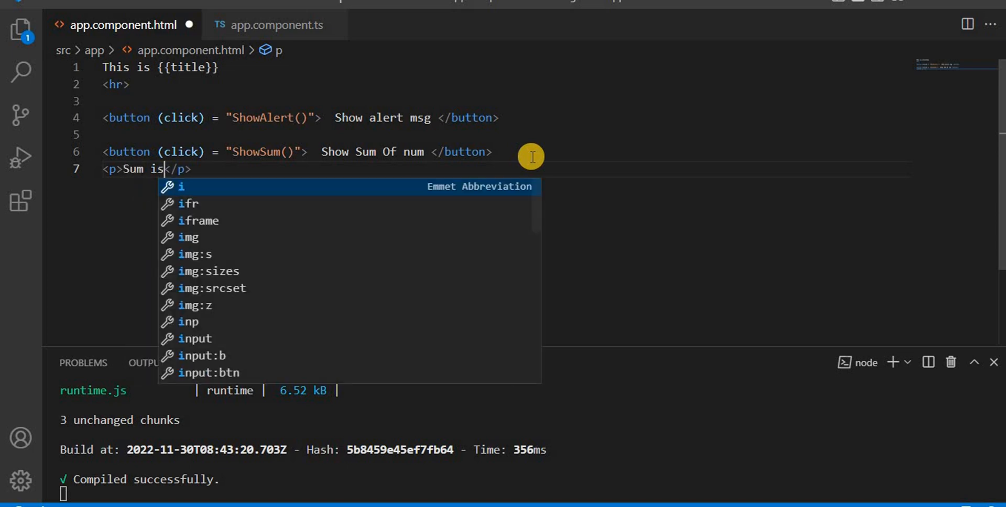
pyautogui.write('{{}}')
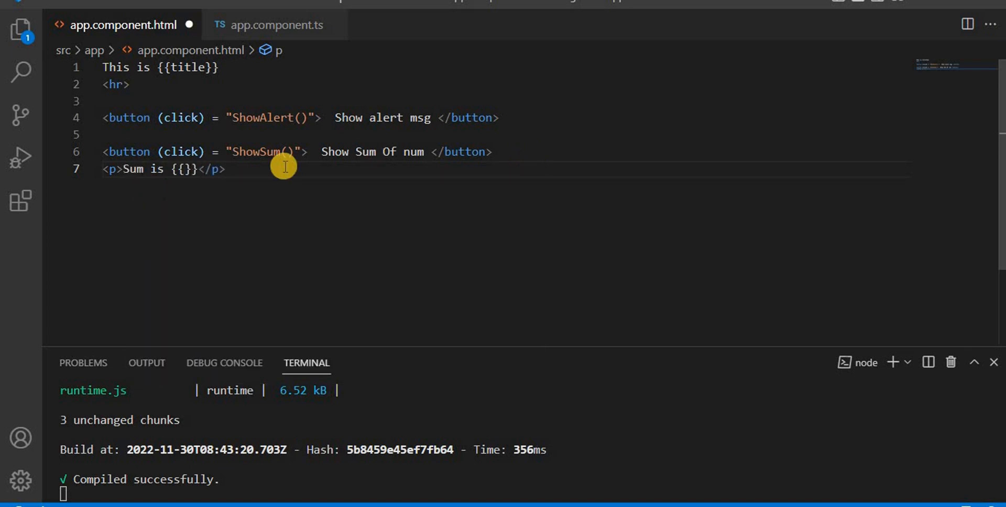
pyautogui.write('Sum')
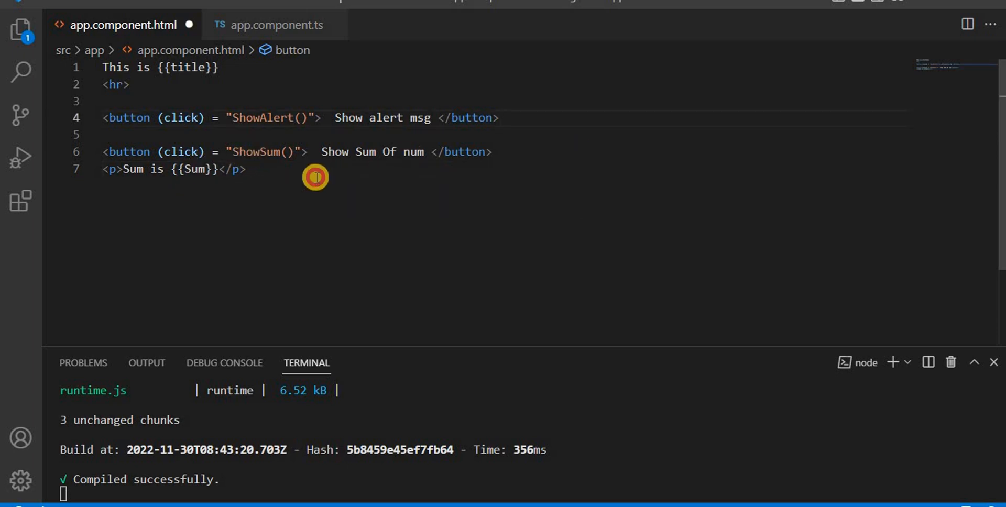
pyautogui.click(276, 24)
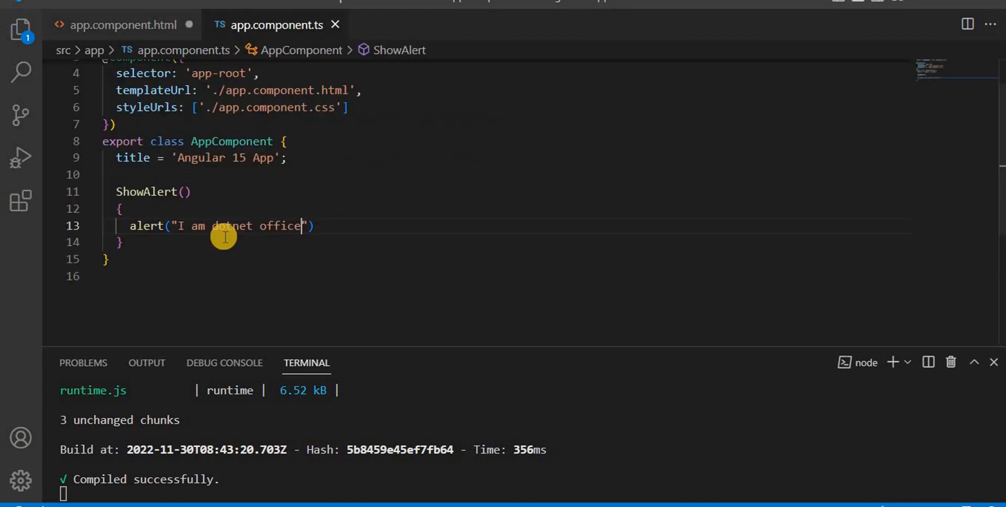
# Add a ShowSum() method and declare sum : number = 0; in the component.
pyautogui.write('ShowSum(){')
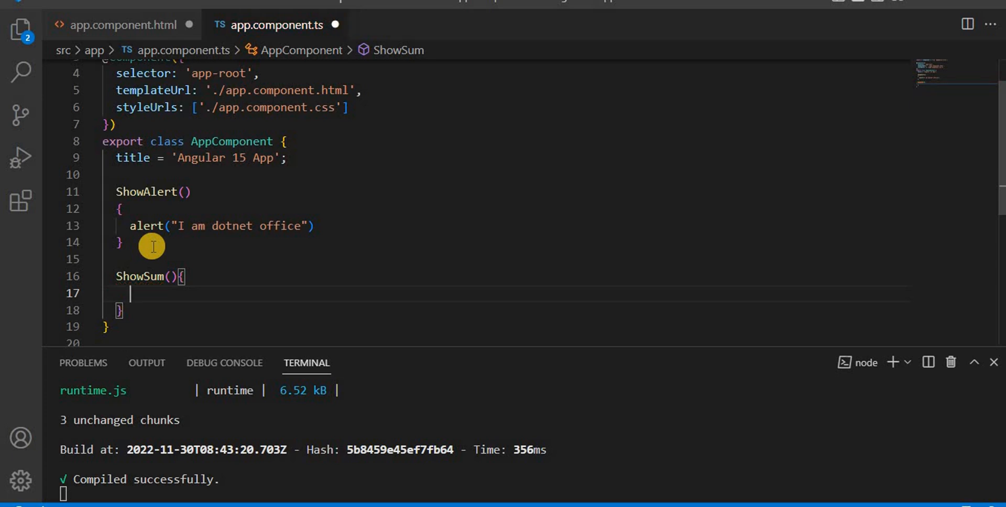
pyautogui.moveTo(301, 298)
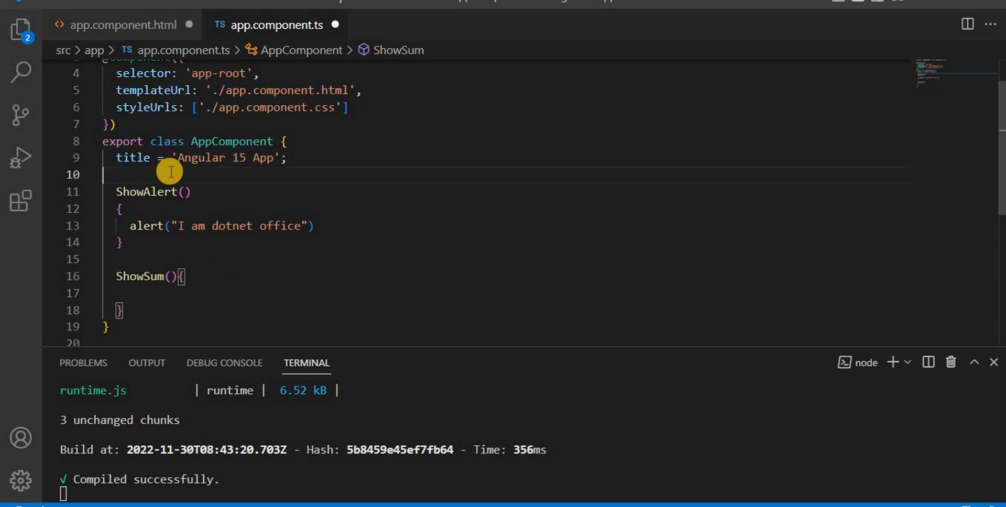
pyautogui.write('sum')
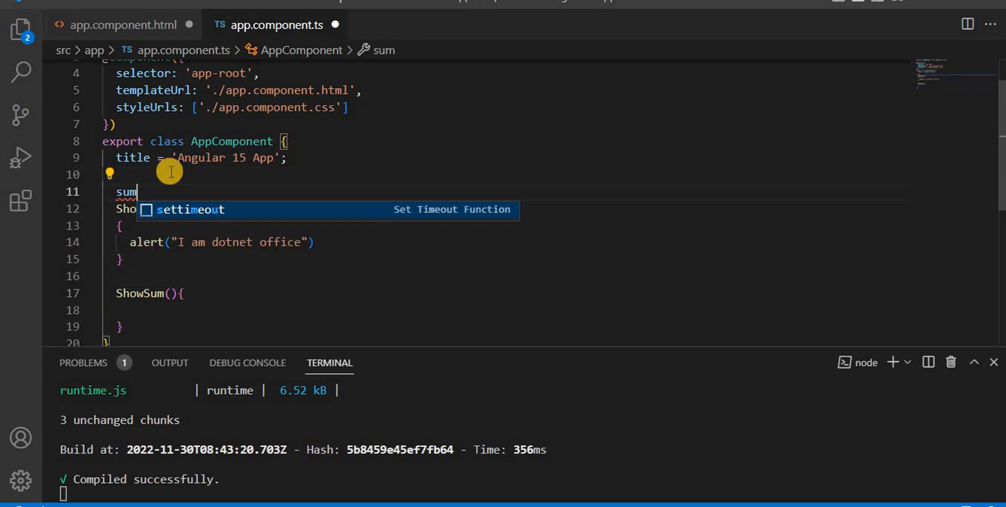
pyautogui.write(': number')
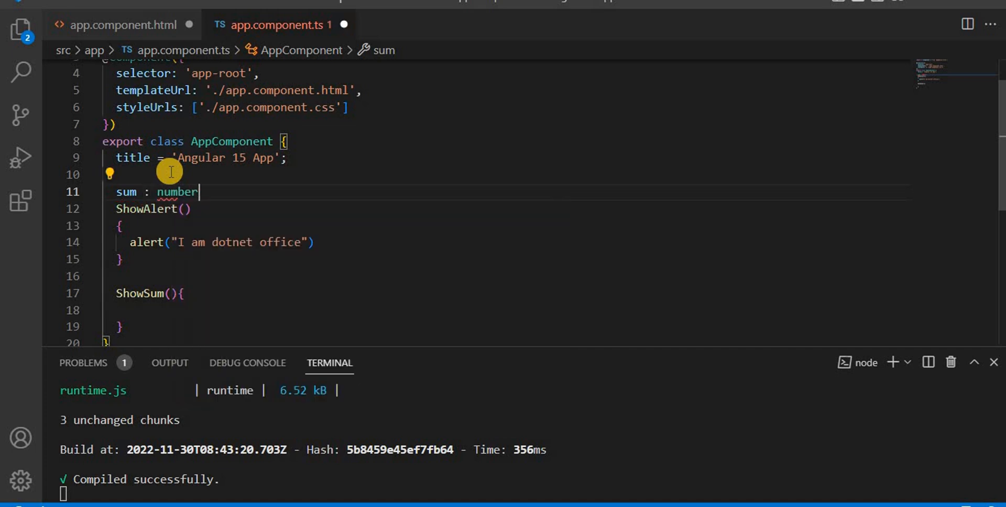
pyautogui.write('= 0;')
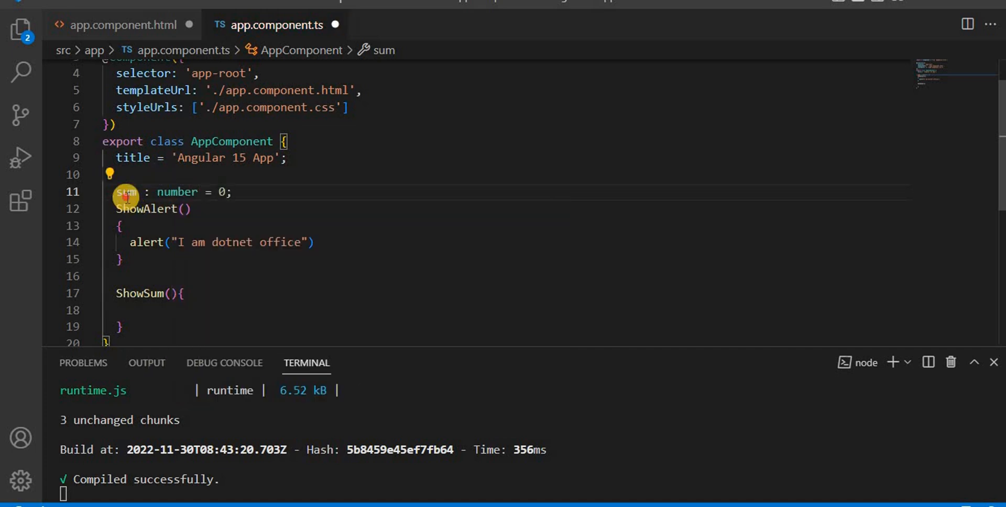
pyautogui.click(122, 24)
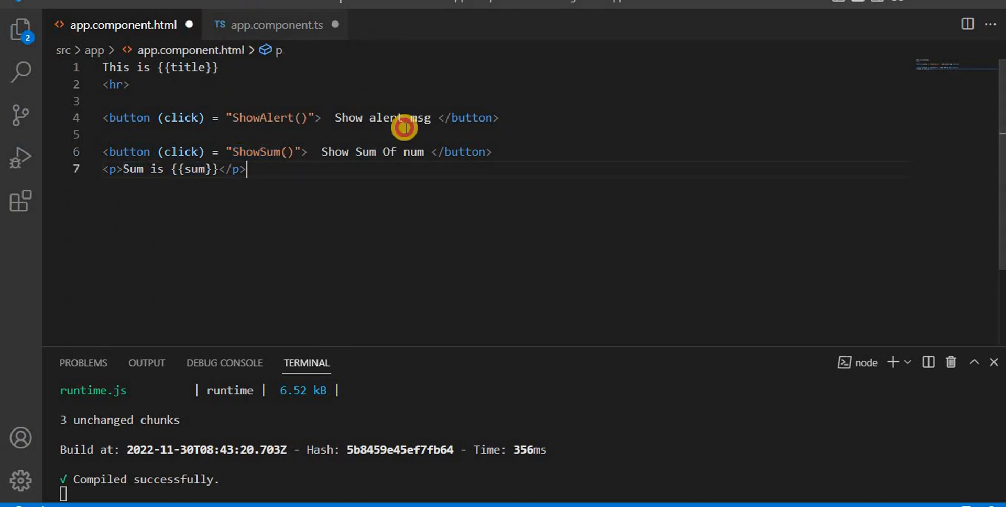
pyautogui.click(277, 24)
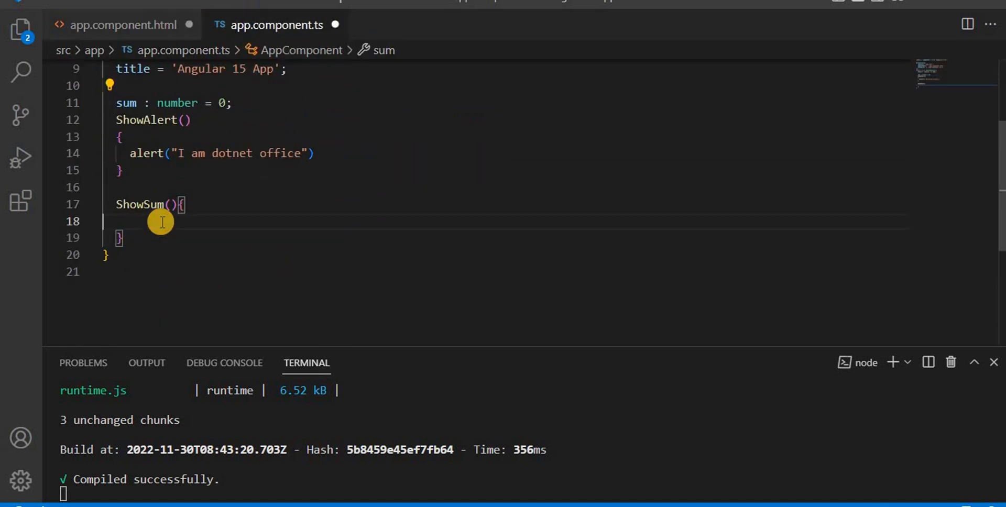
# Make ShowSum assign this.sum = 10+20;.
pyautogui.press('Enter')
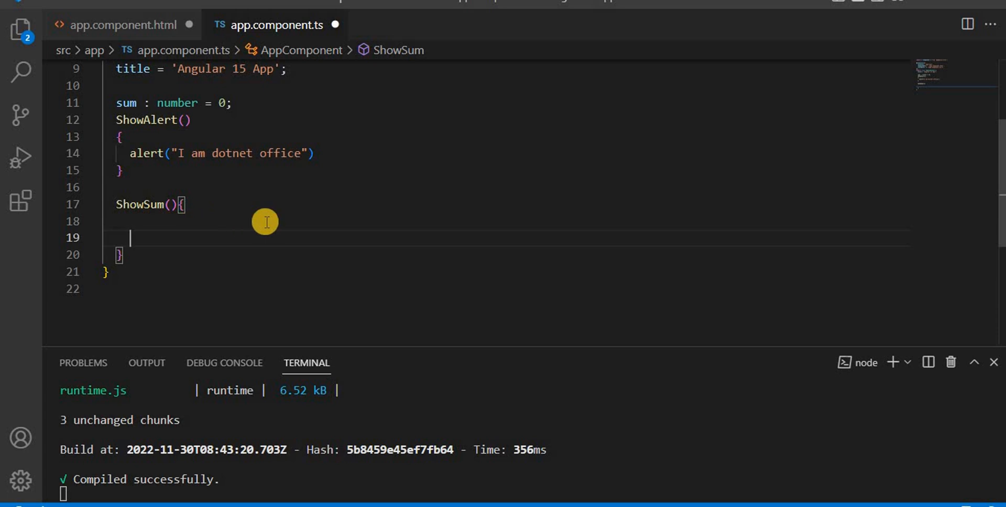
pyautogui.write('t')
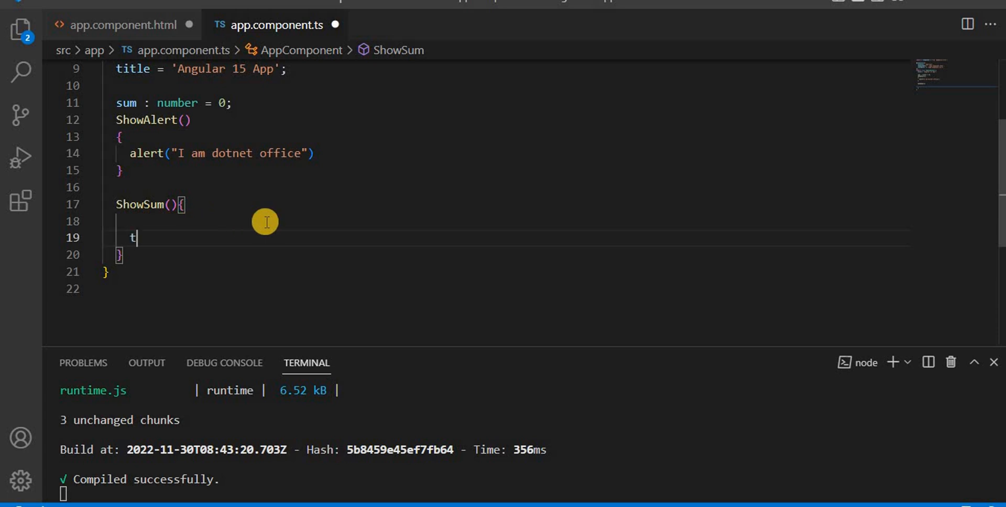
pyautogui.write('his.sum =')
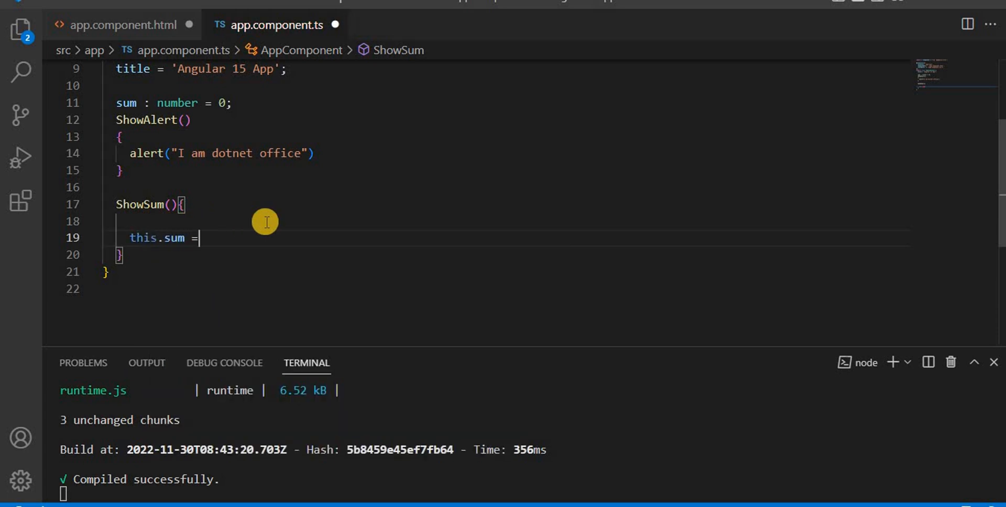
pyautogui.write('10')
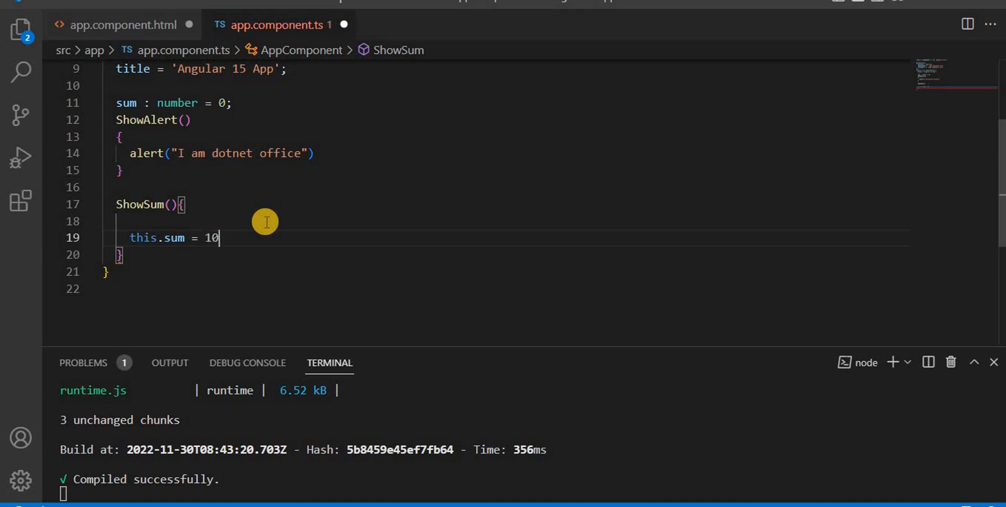
pyautogui.write('+20;')
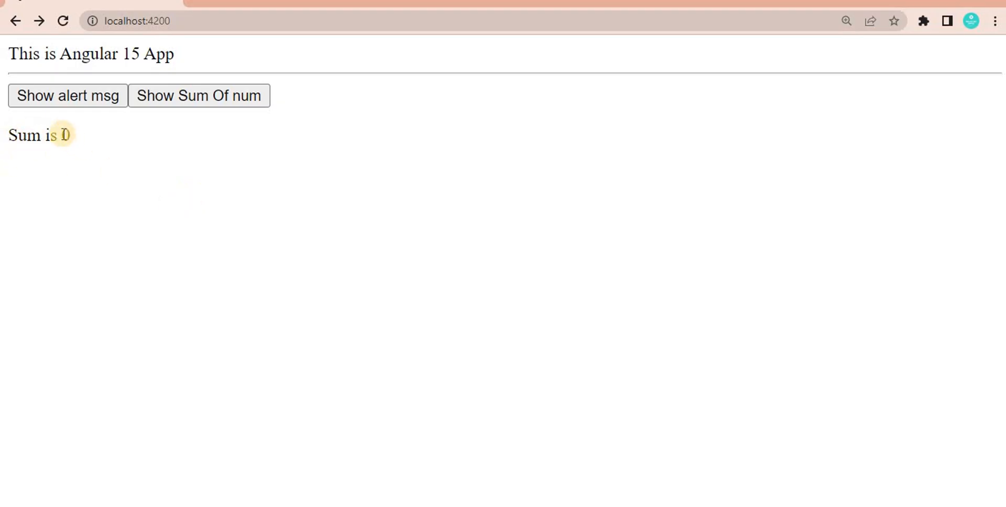
# Use the Show Sum Of num button at localhost:4200 so the page reads Sum is 30.
pyautogui.click(198, 95)
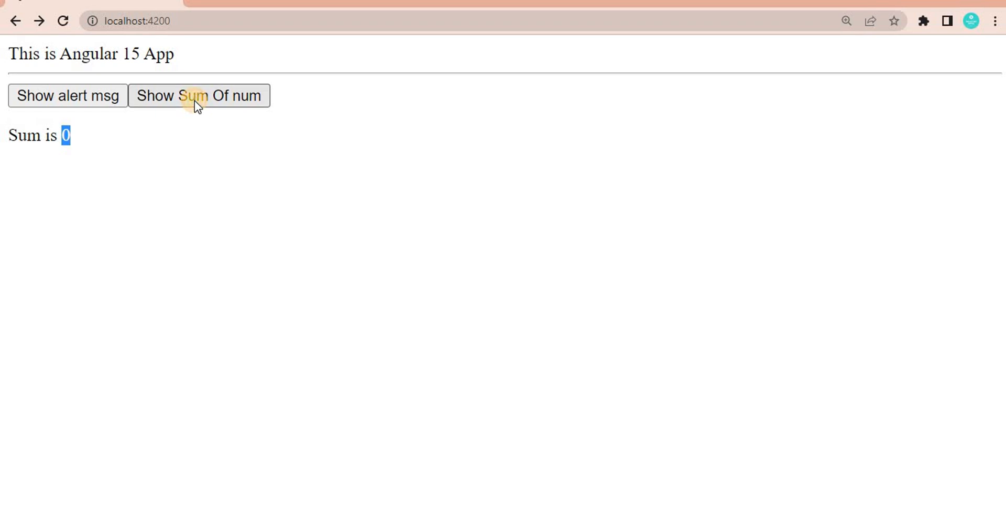
pyautogui.click(199, 95)
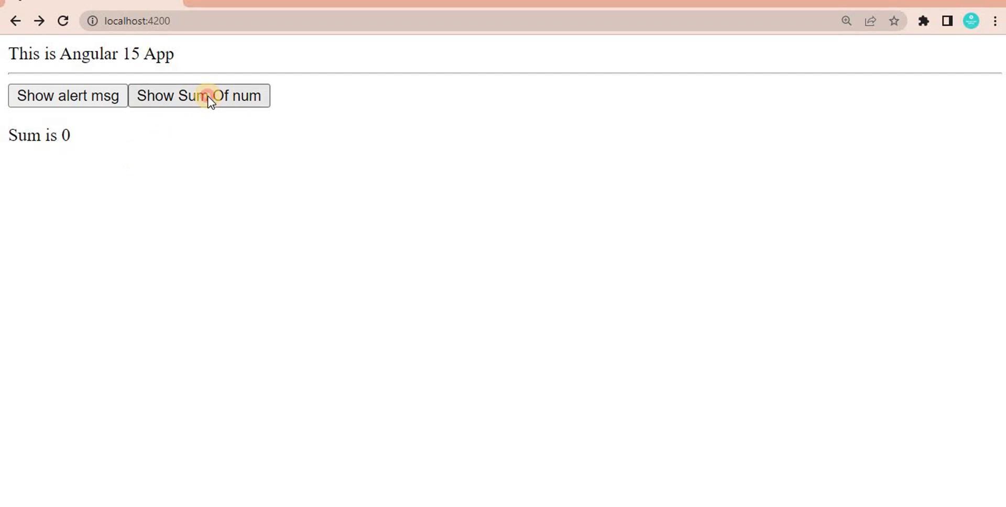
pyautogui.click(199, 95)
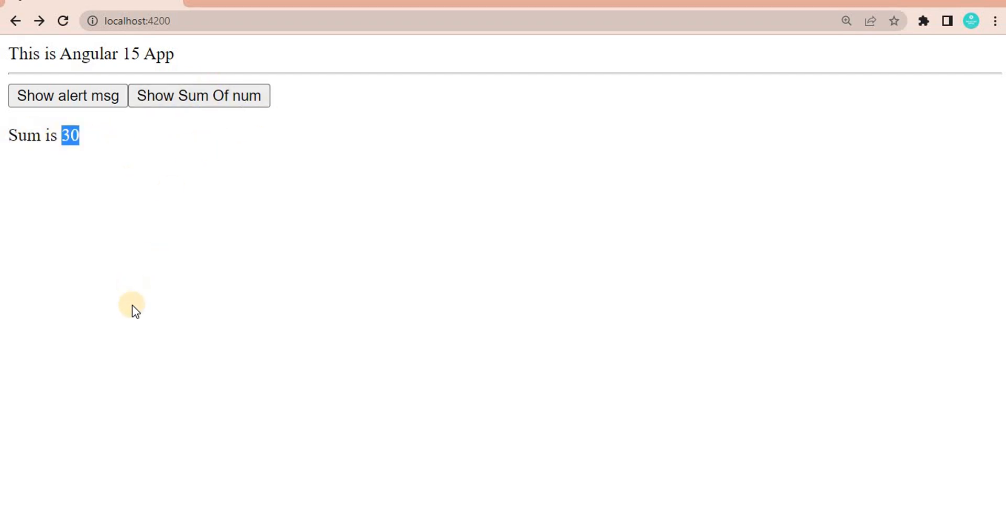
pyautogui.moveTo(244, 208)
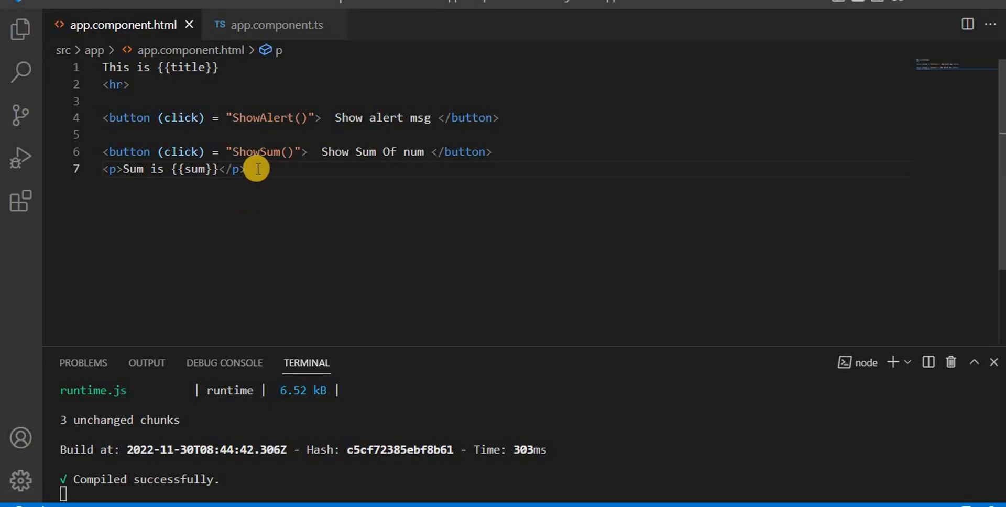
# Add a <select (change)="SetColor($event)"> with Select Color, Red, Green, Blue and Default Color options.
pyautogui.press('Enter')
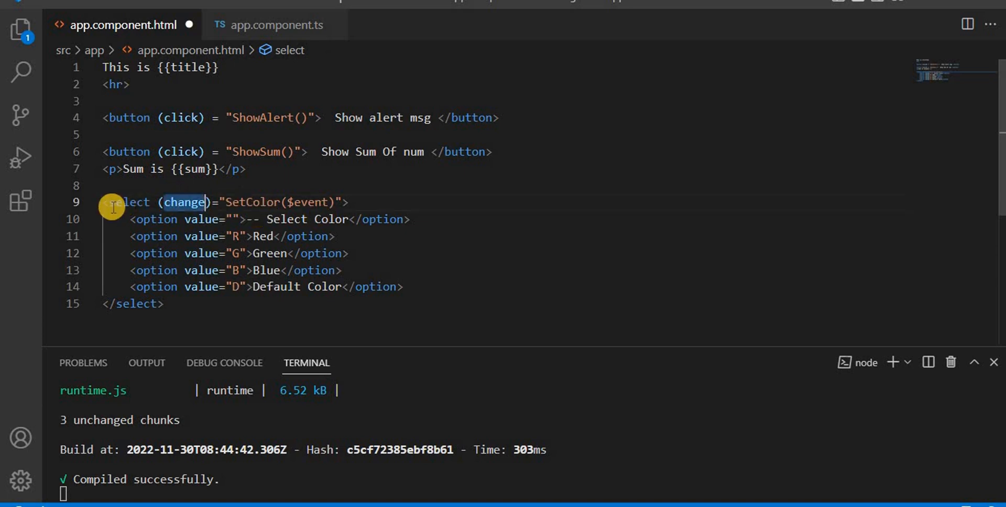
pyautogui.doubleClick(252, 202)
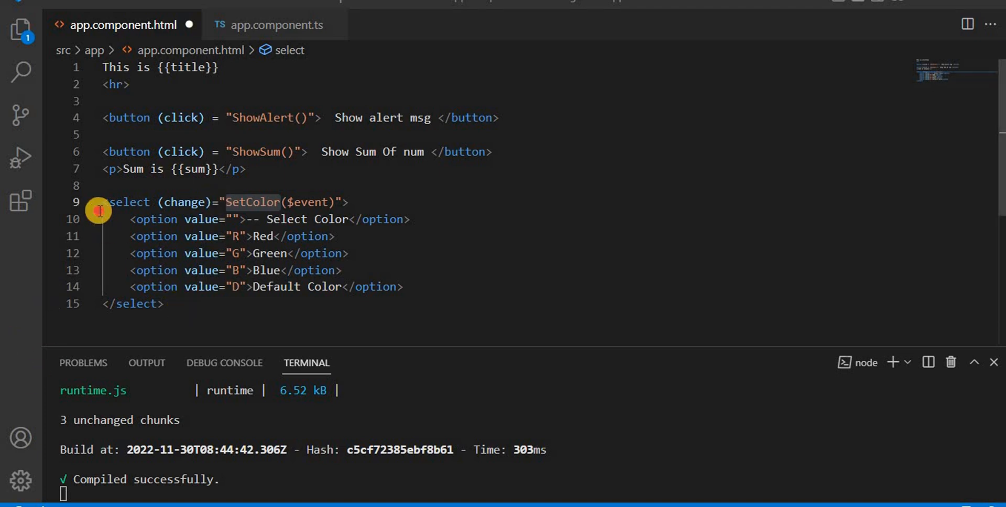
pyautogui.click(314, 236)
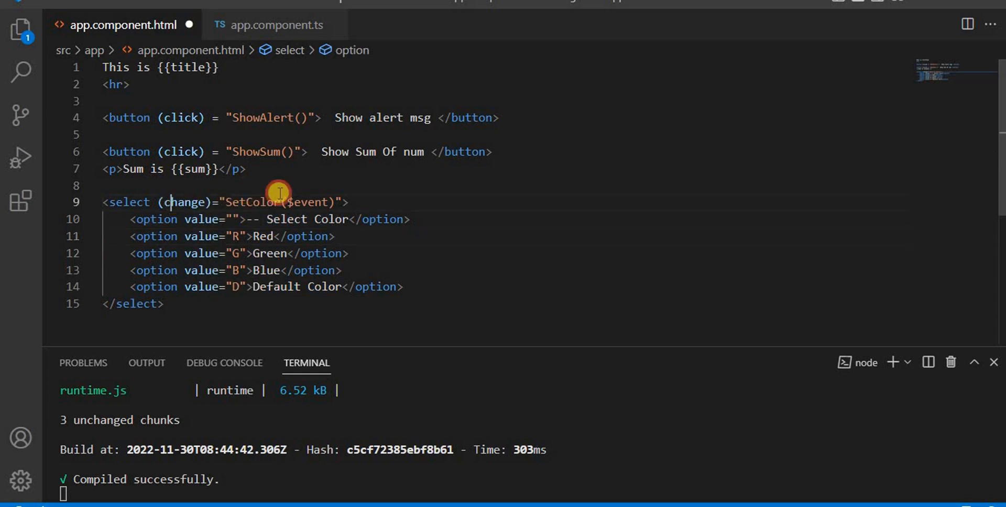
pyautogui.doubleClick(252, 203)
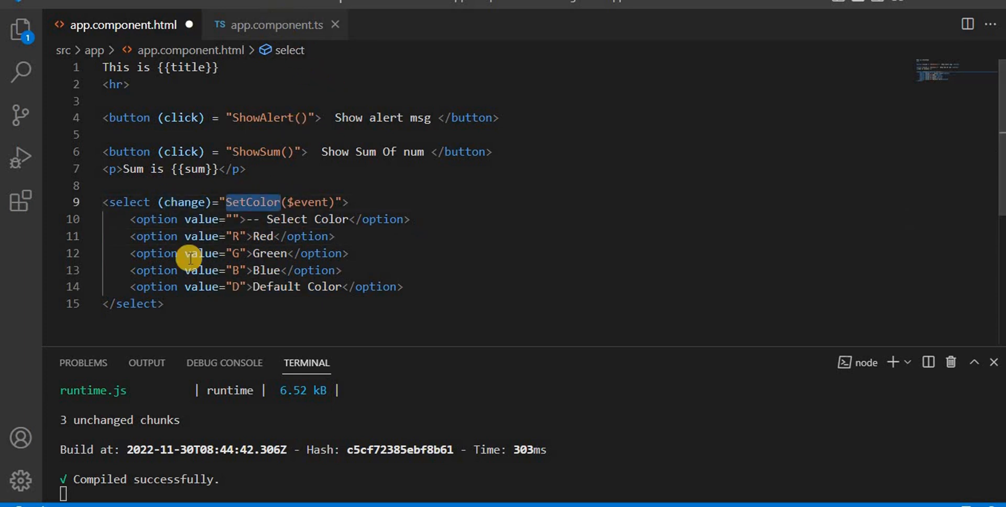
# Replace the color assignment in SetColor with alert(colorVal.target.value);.
pyautogui.click(277, 24)
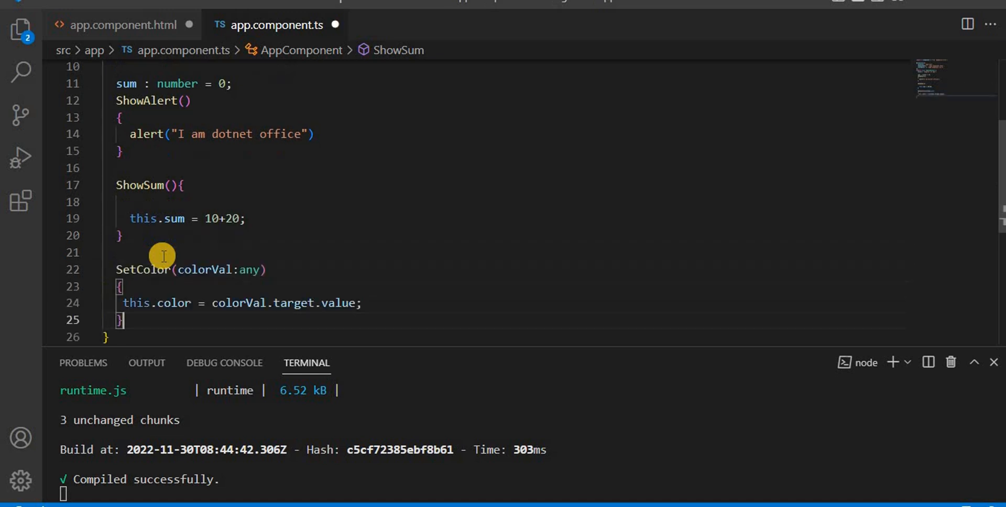
pyautogui.moveTo(123, 303); pyautogui.dragTo(315, 302)
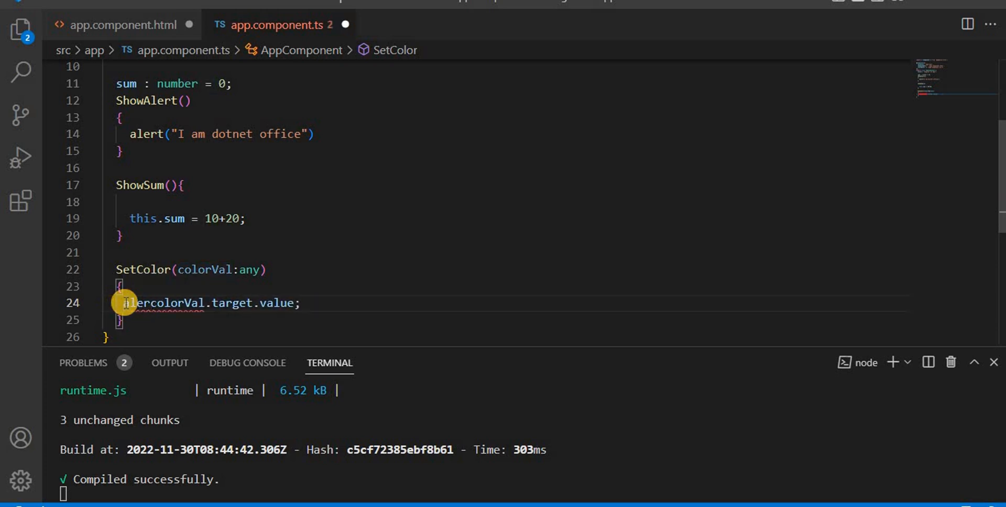
pyautogui.write('alert(')
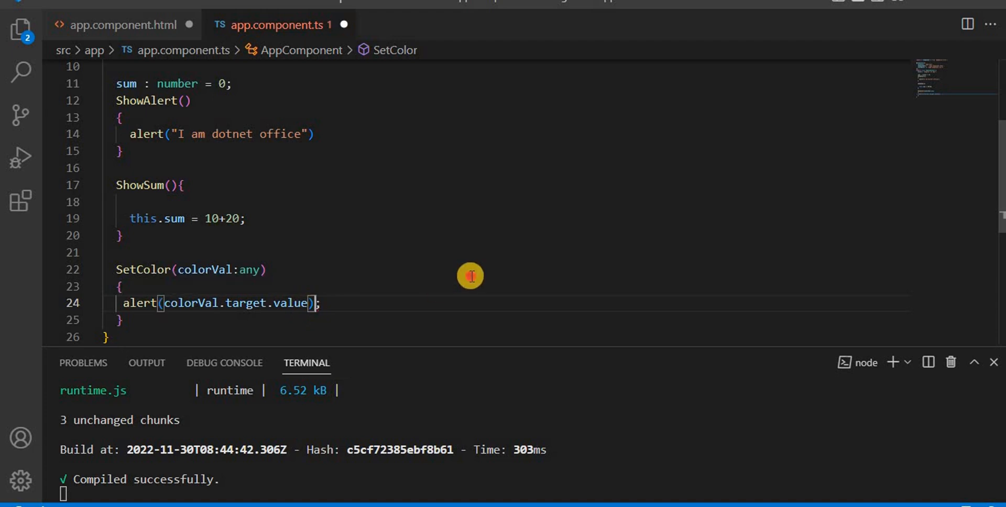
pyautogui.click(121, 24)
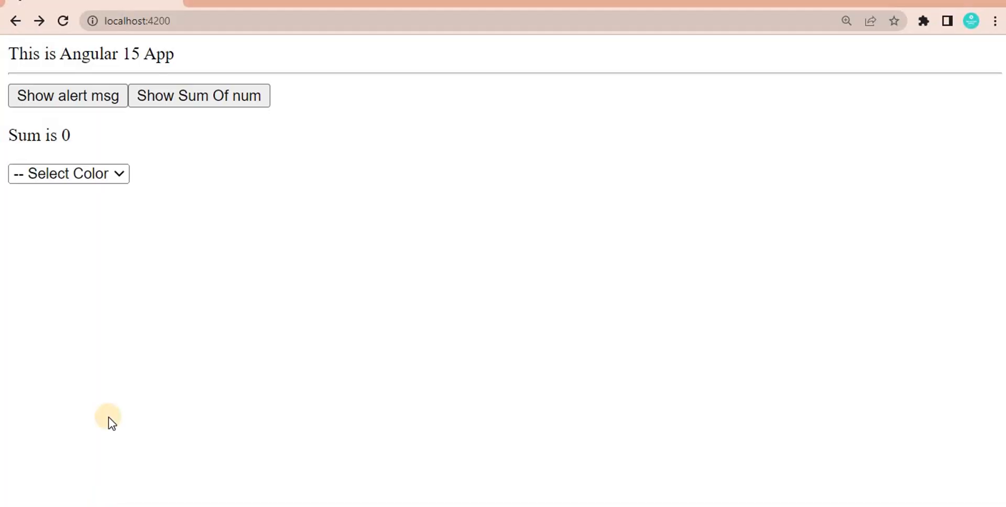
# Pick Red from the dropdown, dismiss the alert reading R, then pick Blue.
pyautogui.click(67, 173)
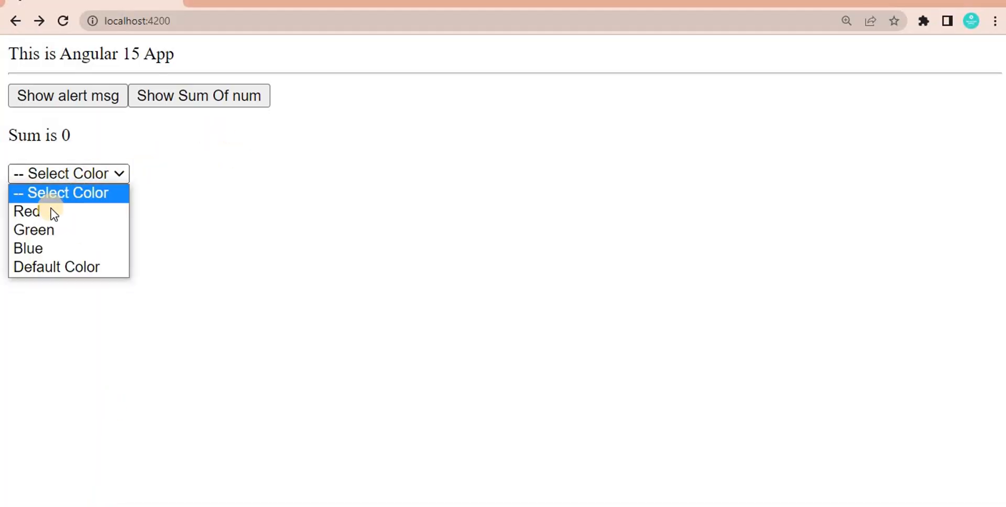
pyautogui.click(27, 211)
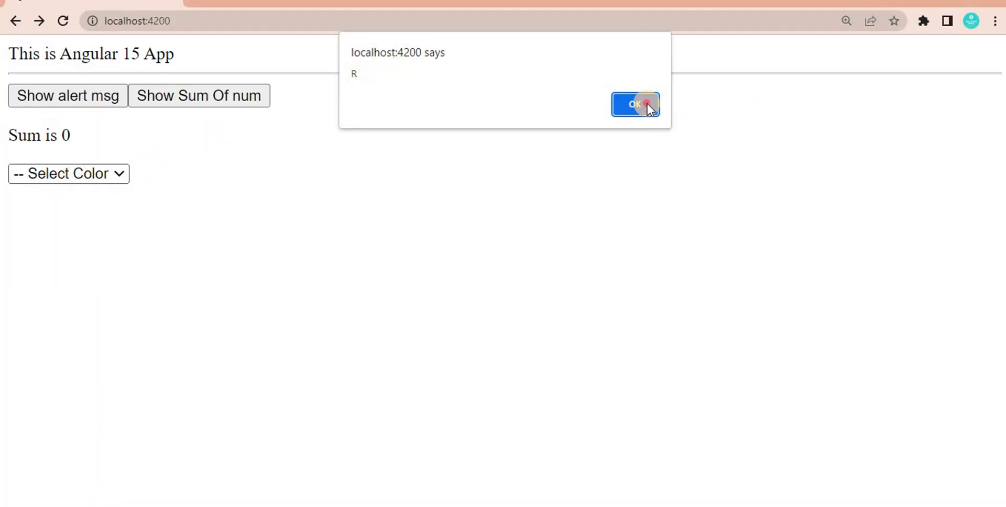
pyautogui.click(635, 104)
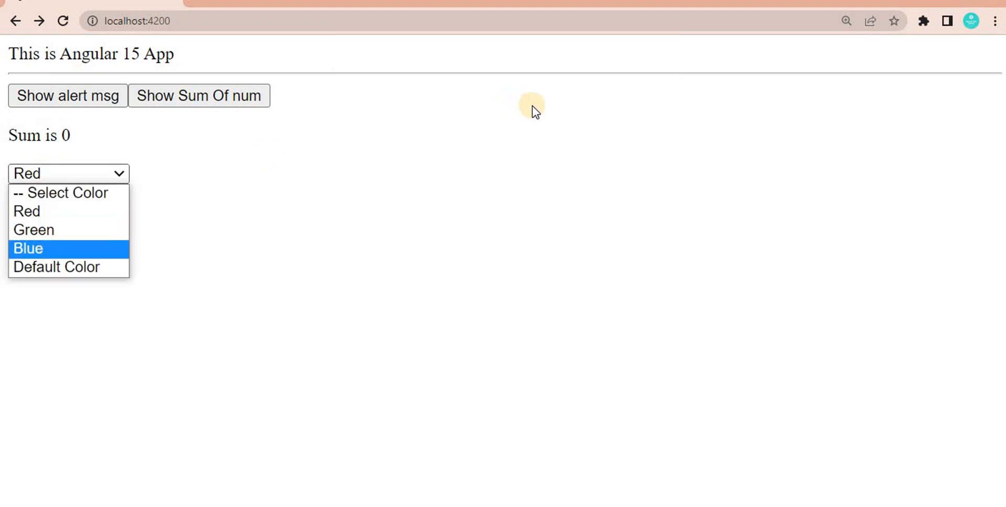
pyautogui.click(28, 248)
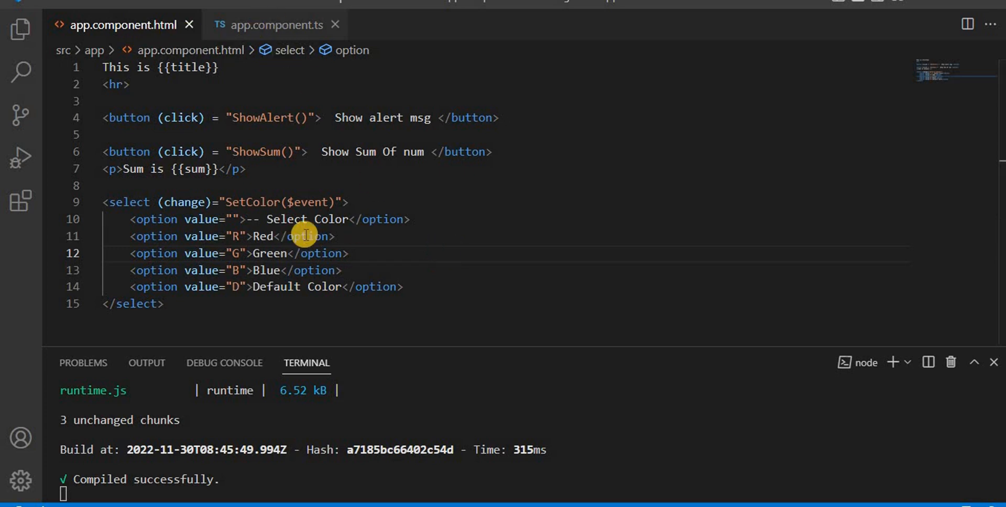
pyautogui.moveTo(256, 193)
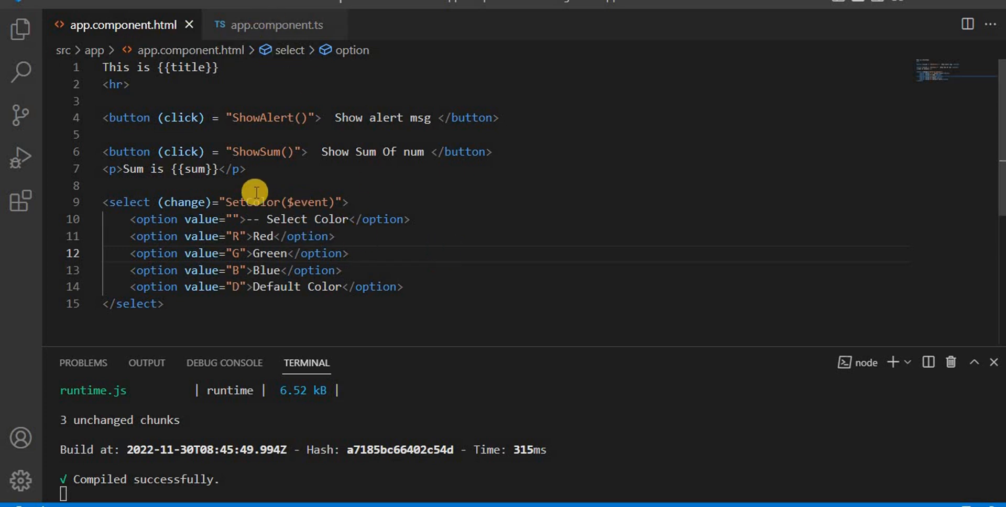
pyautogui.doubleClick(181, 117)
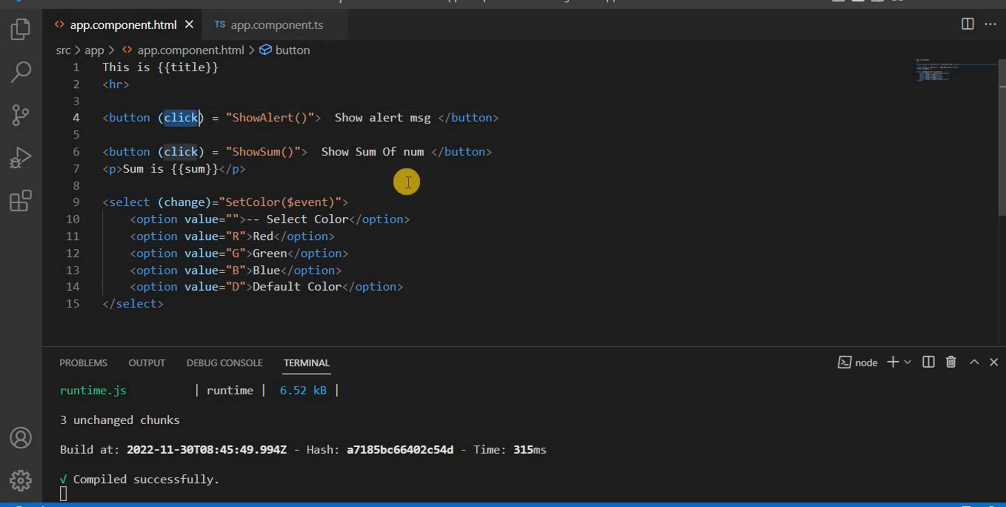
pyautogui.moveTo(207, 202)
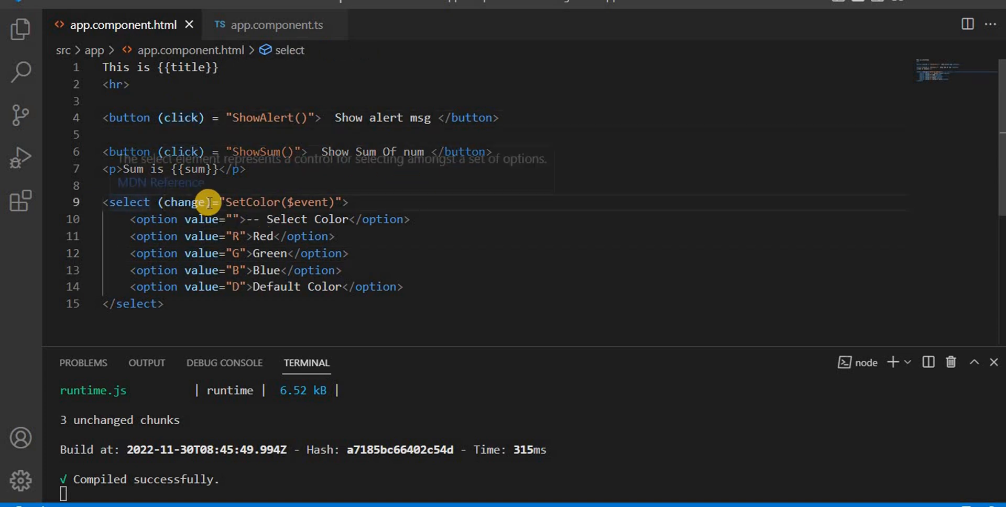